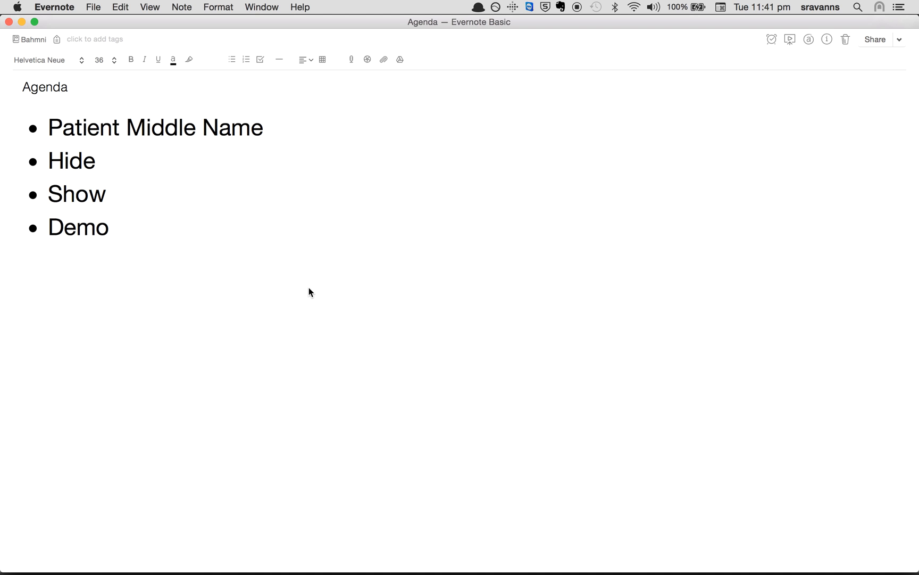
# Step: Bring up the Bahmni New Patient form and focus its empty Middle Name field
pyautogui.click(177, 286)
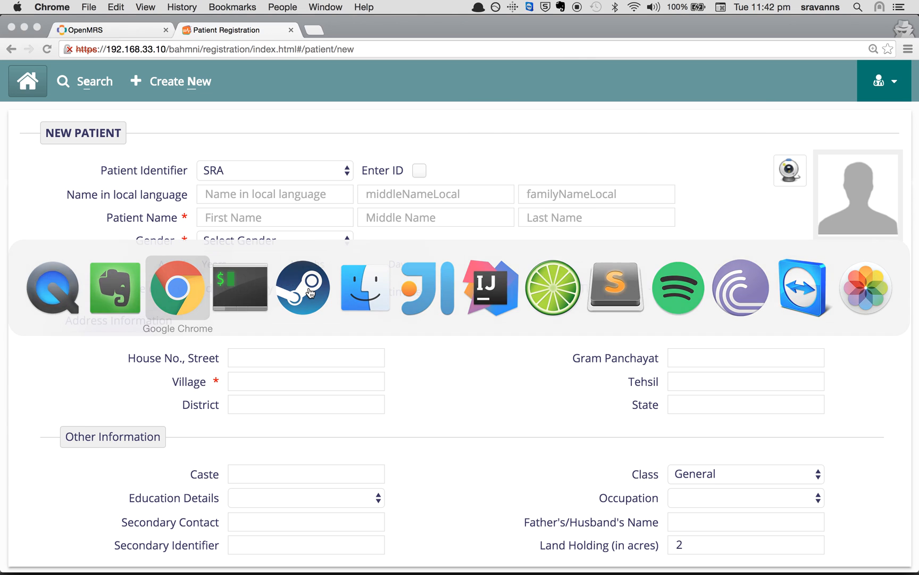
pyautogui.click(435, 217)
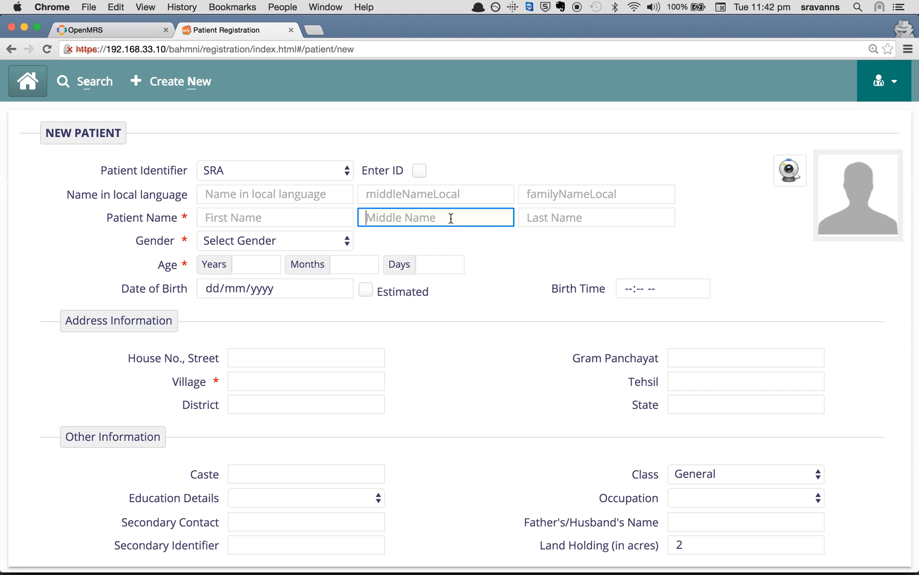
pyautogui.moveTo(474, 299)
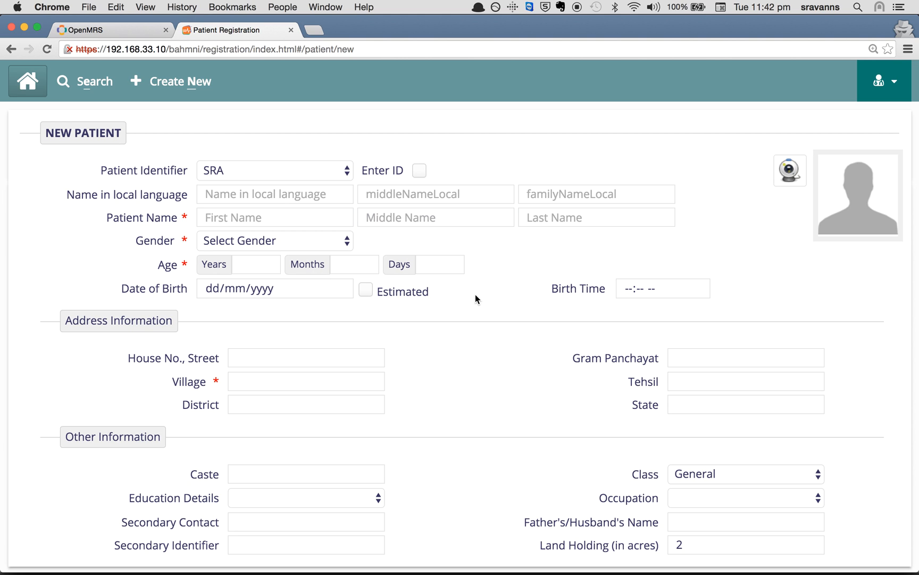
pyautogui.moveTo(55, 199)
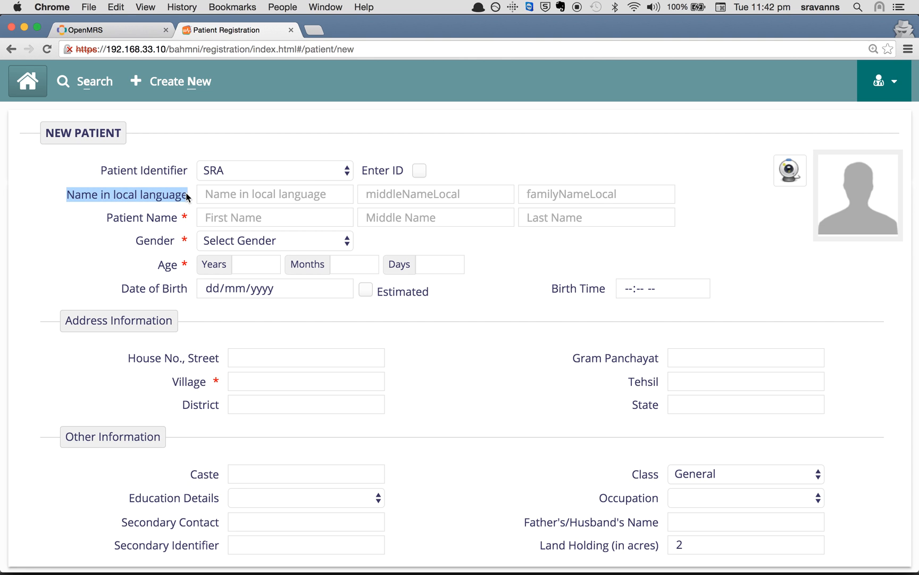
pyautogui.click(435, 194)
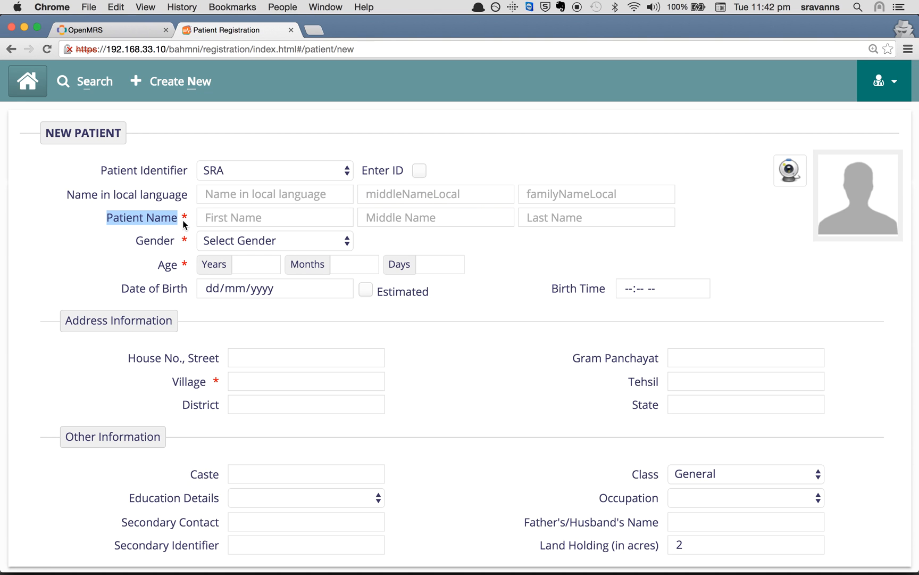
pyautogui.moveTo(370, 217)
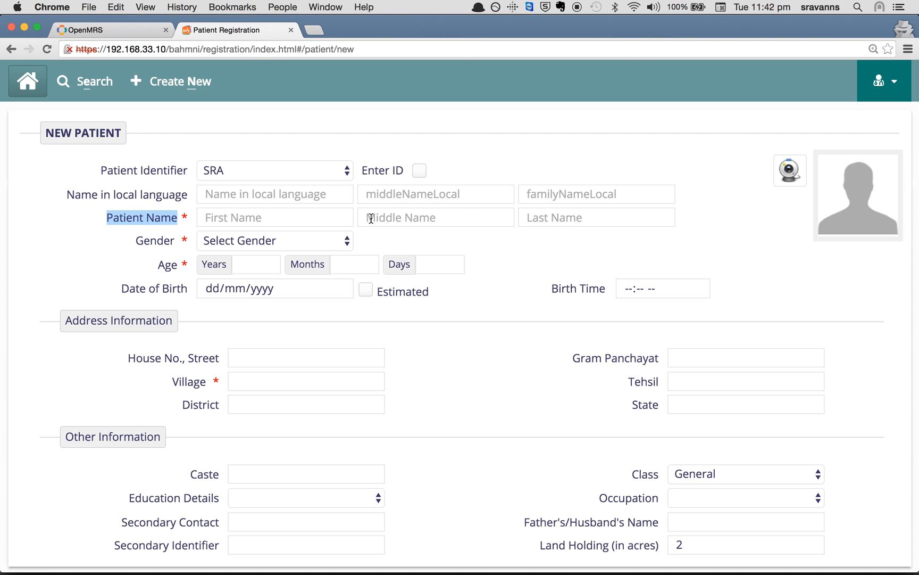
pyautogui.click(435, 217)
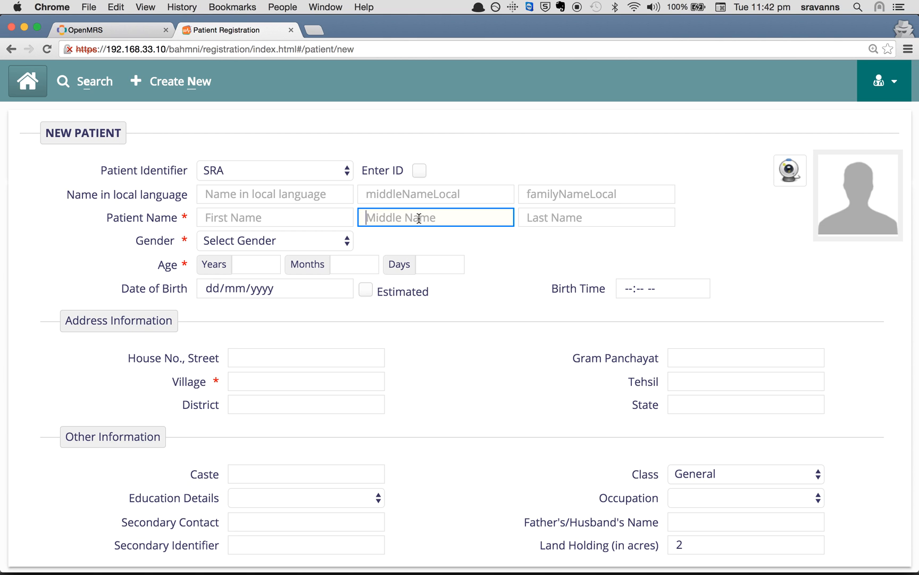
pyautogui.moveTo(378, 555)
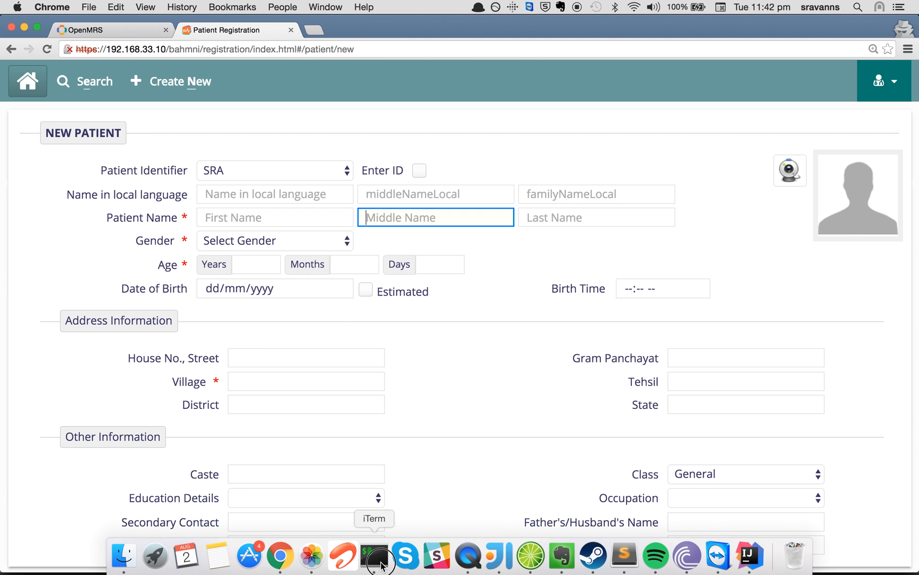
# Step: Enter /var/www/bahmni_config/openmrs/apps/registration/ in the terminal and list its files, including app.json
pyautogui.click(379, 554)
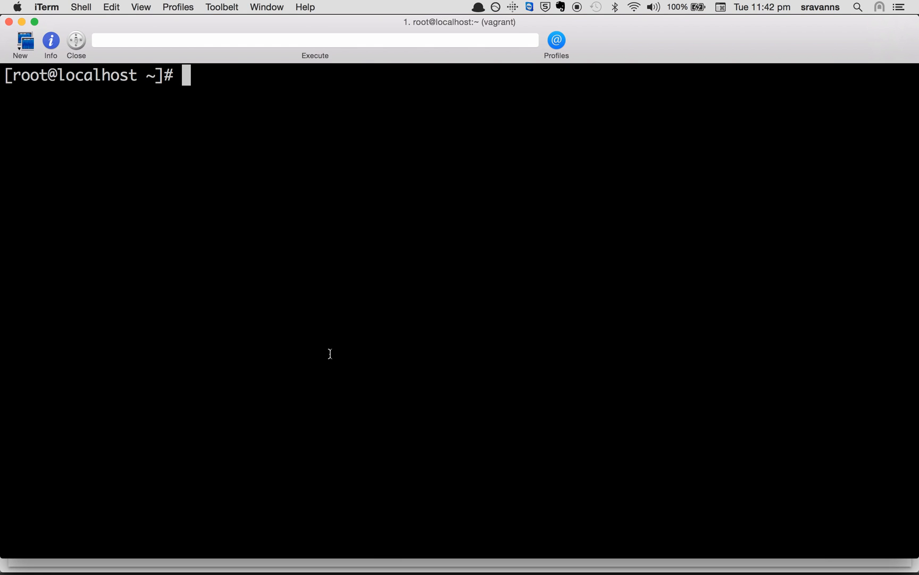
pyautogui.write('cd /var')
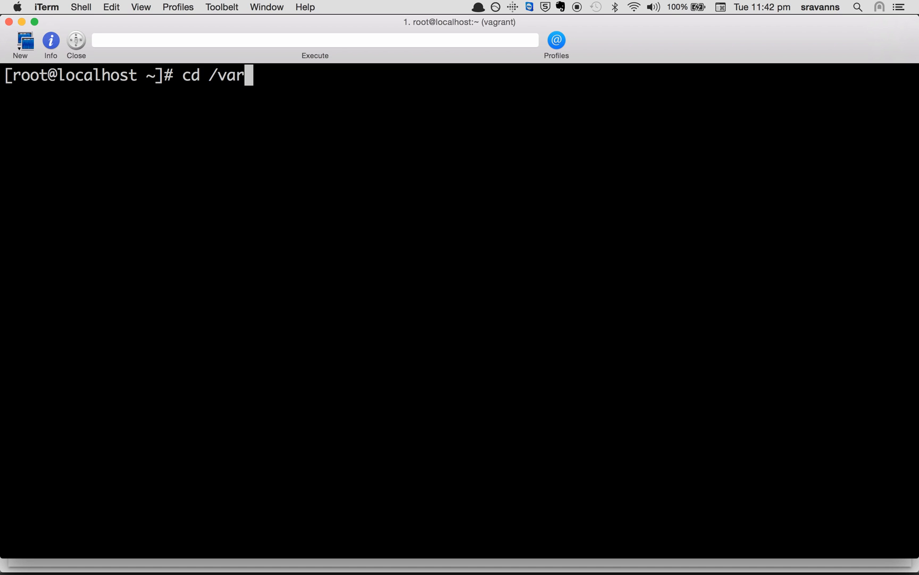
pyautogui.write('www/')
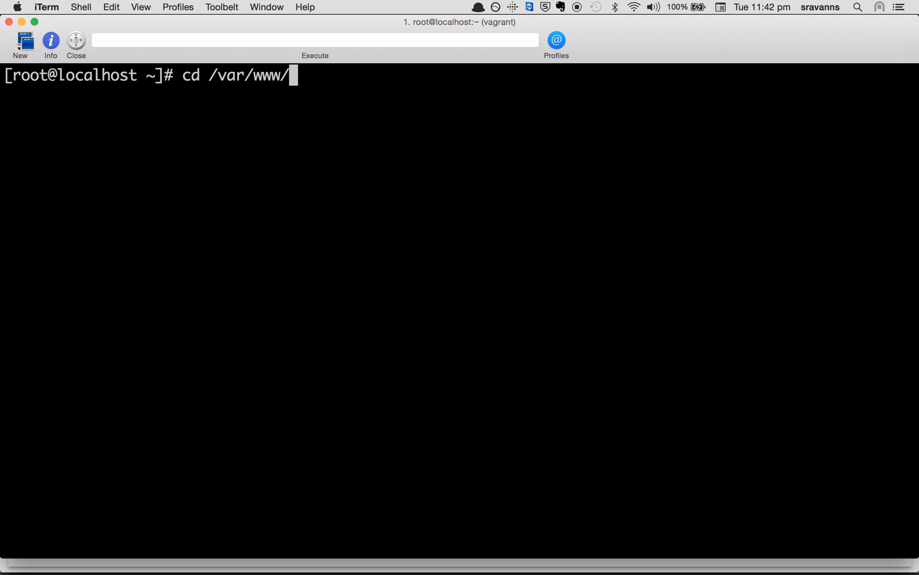
pyautogui.write('bahmni_co')
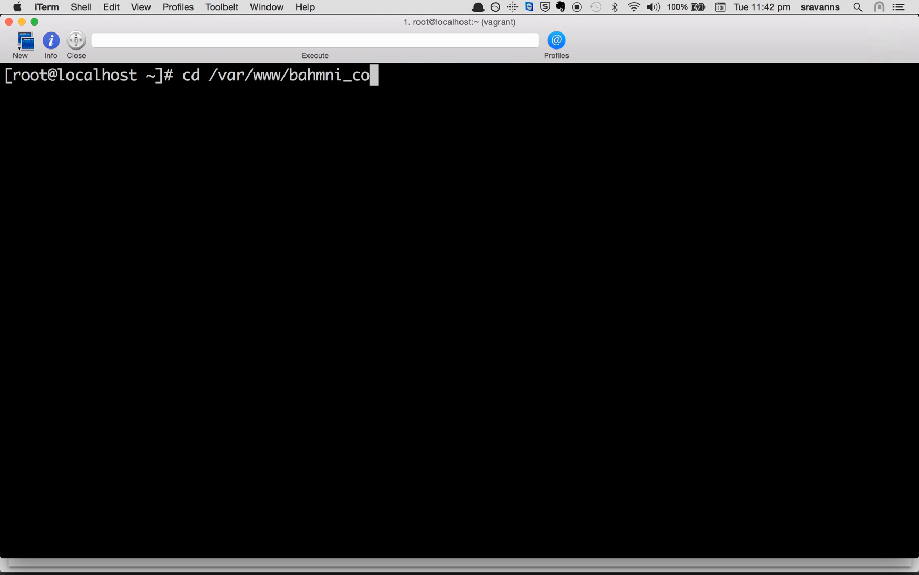
pyautogui.write('nfig/ao')
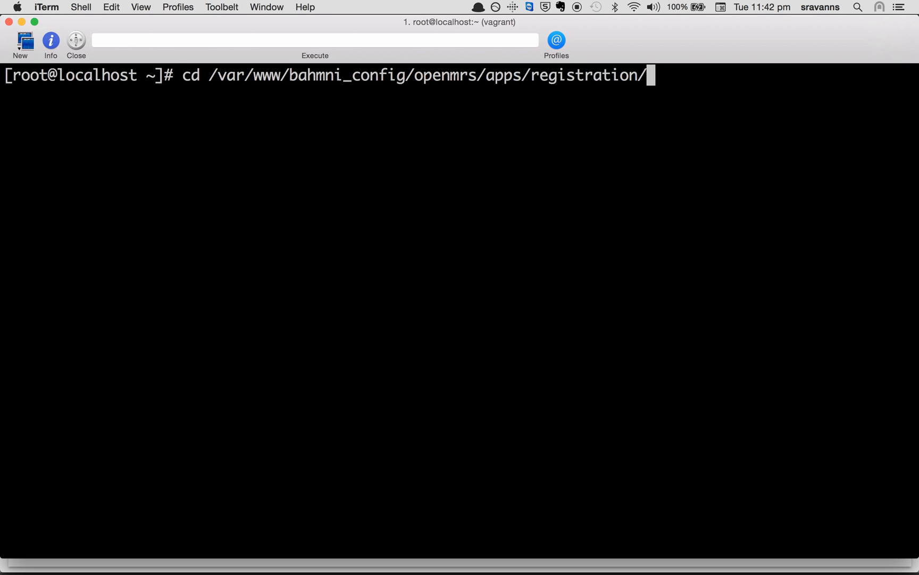
pyautogui.write('ll')
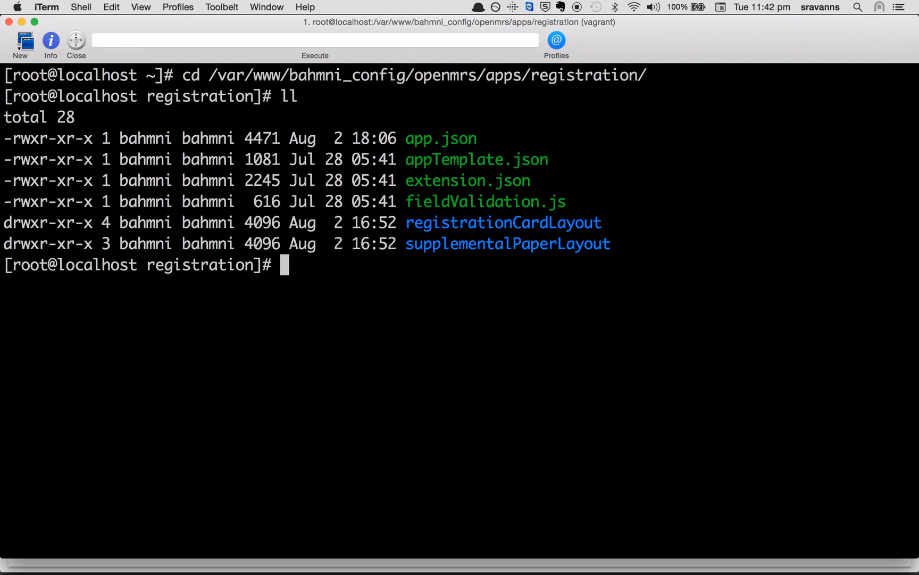
# Step: Edit app.json in vi, locate showMiddleName and change its value from true to false, saving the file
pyautogui.write('vi')
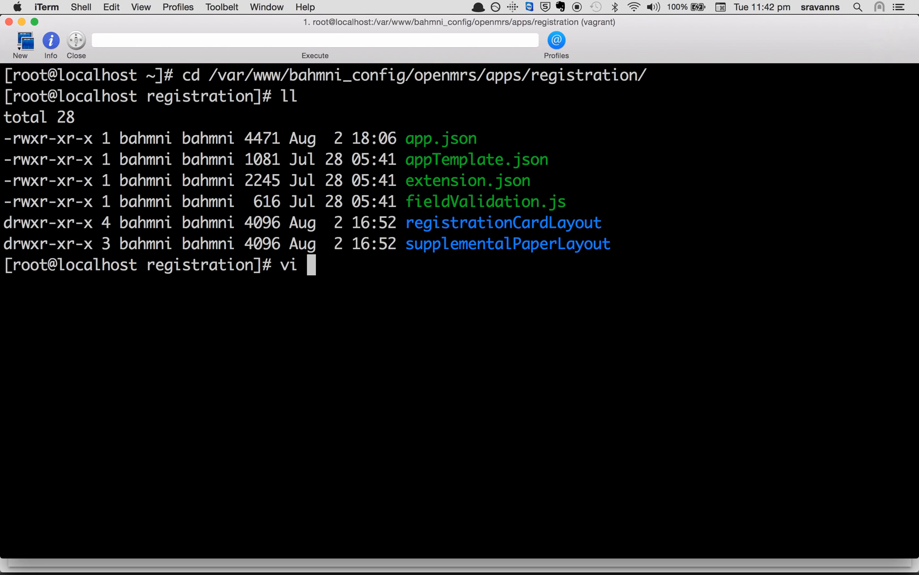
pyautogui.write('app.')
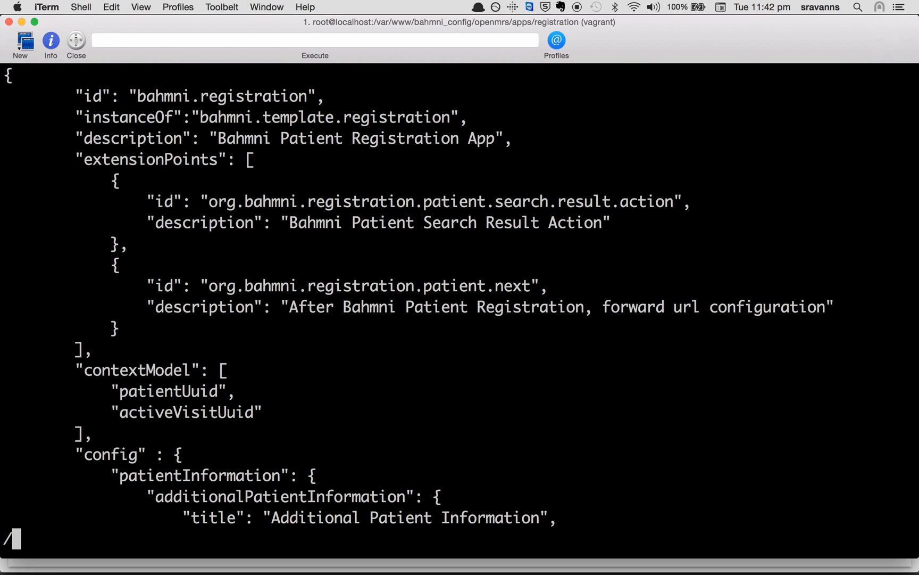
pyautogui.write('/showMi')
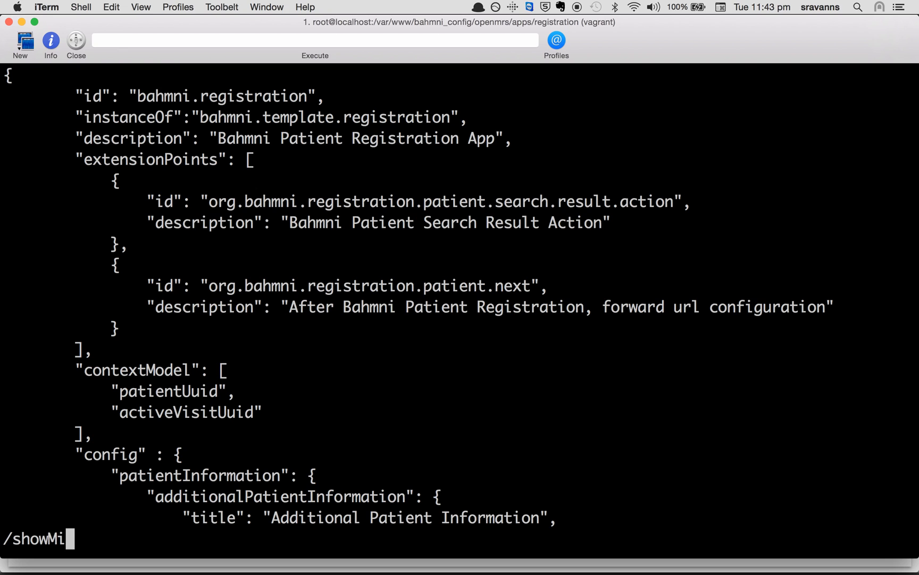
pyautogui.press('enter')
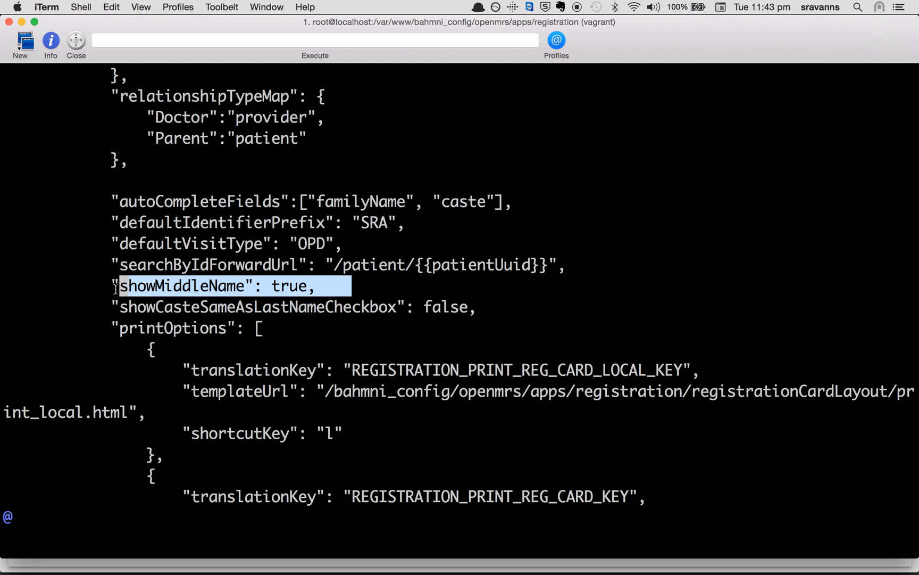
pyautogui.press('i')
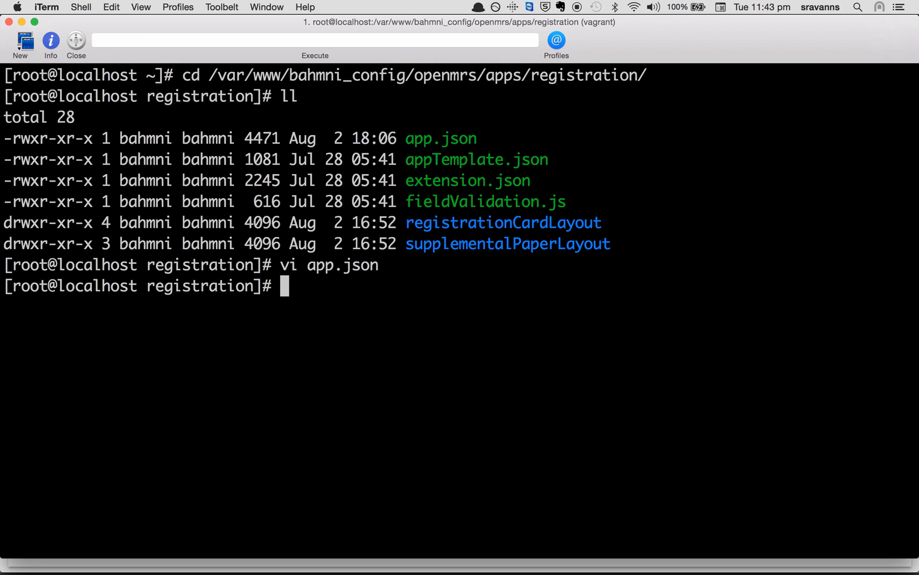
# Step: Reopen app.json and search showMiddleName again to confirm it now reads false
pyautogui.write('/s')
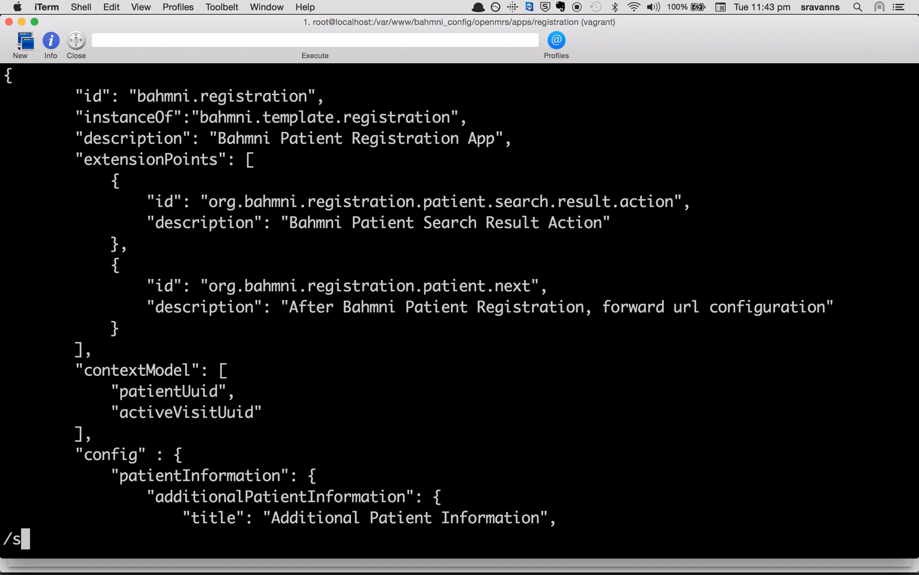
pyautogui.write('howMi')
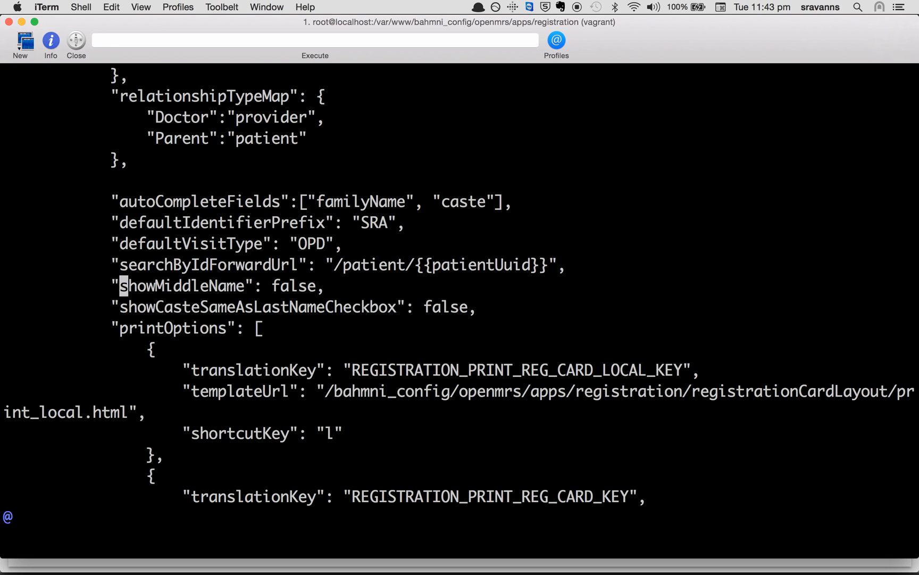
pyautogui.tripleClick(205, 285)
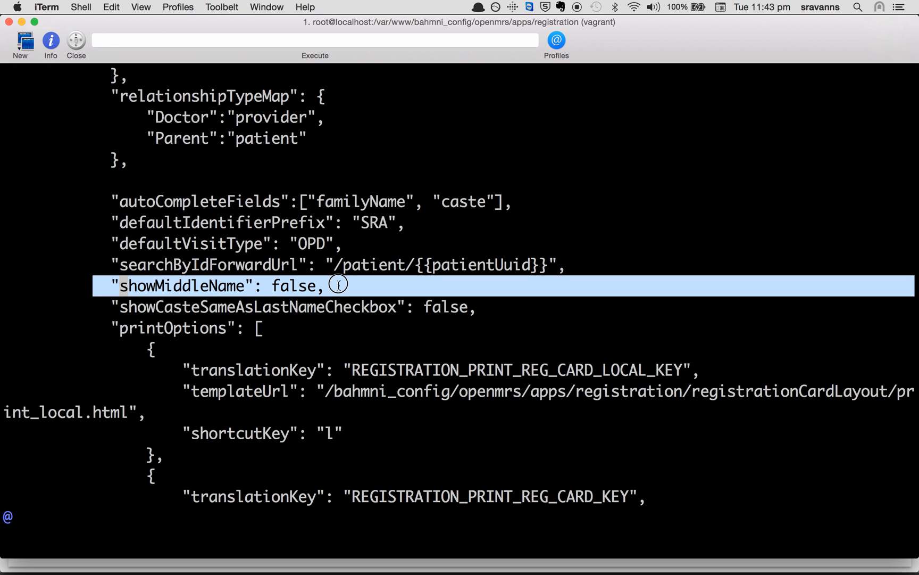
pyautogui.moveTo(340, 288)
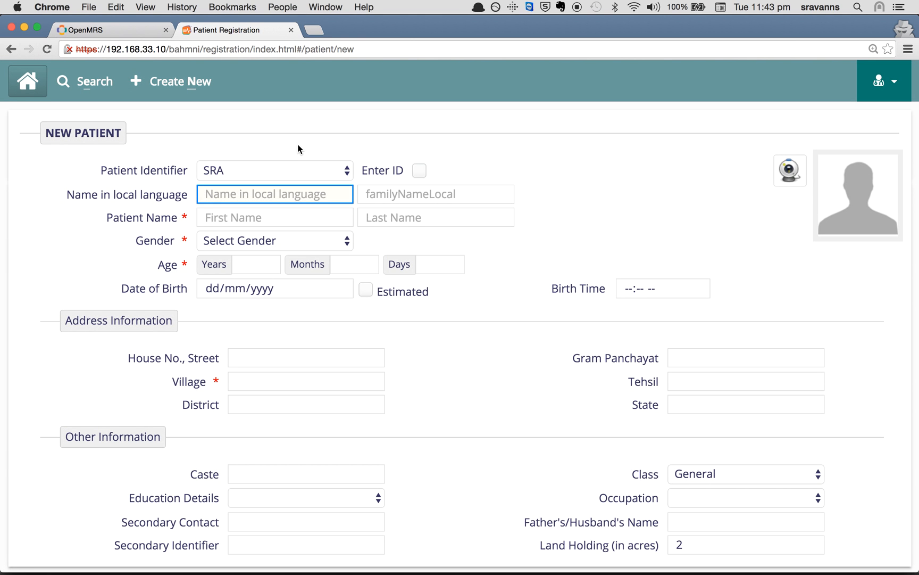
pyautogui.moveTo(358, 212)
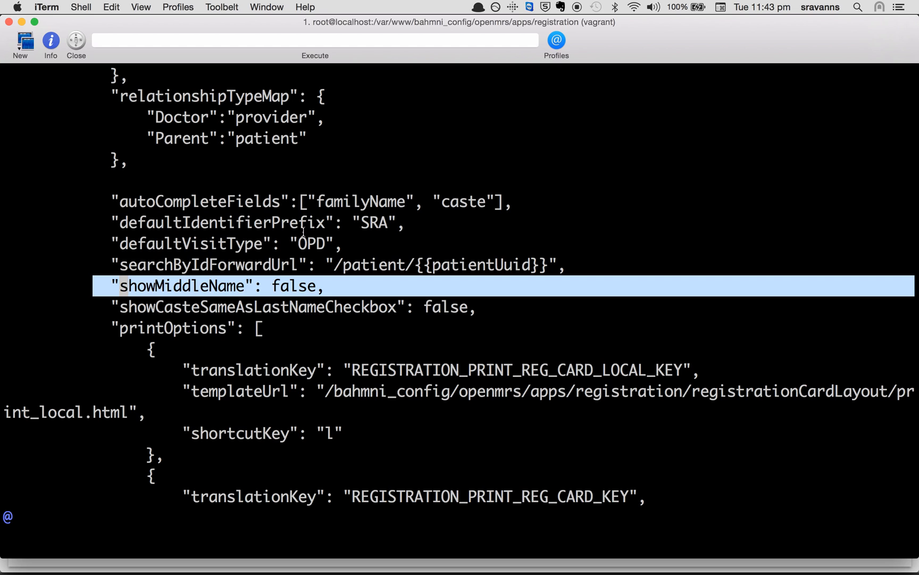
pyautogui.moveTo(329, 285)
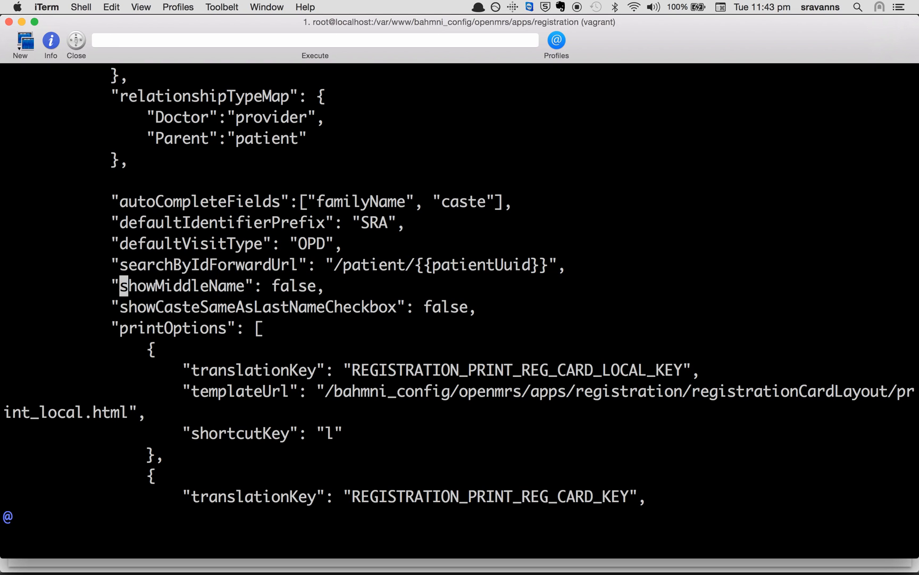
# Step: Retype the showMiddleName value in app.json from false back to true
pyautogui.press('i')
pyautogui.write('tr')
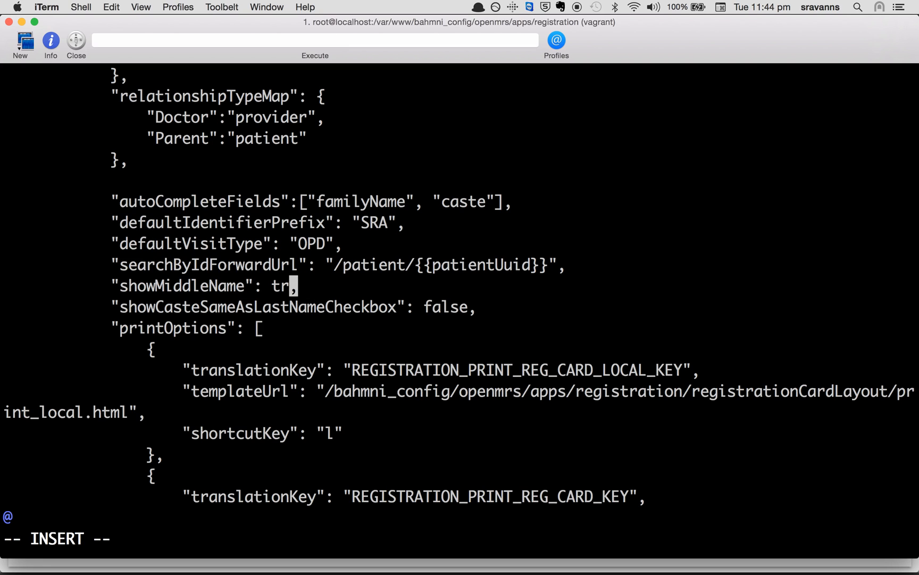
pyautogui.write('ue')
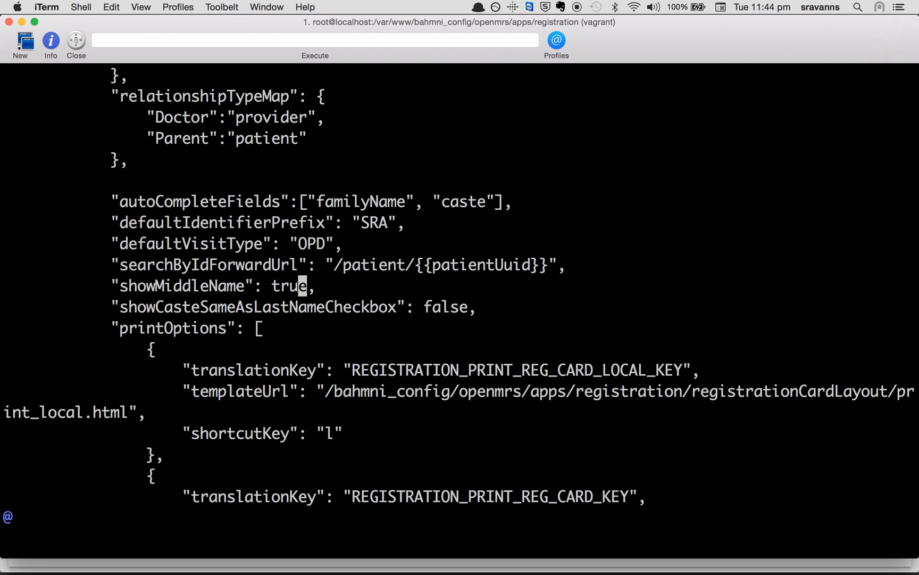